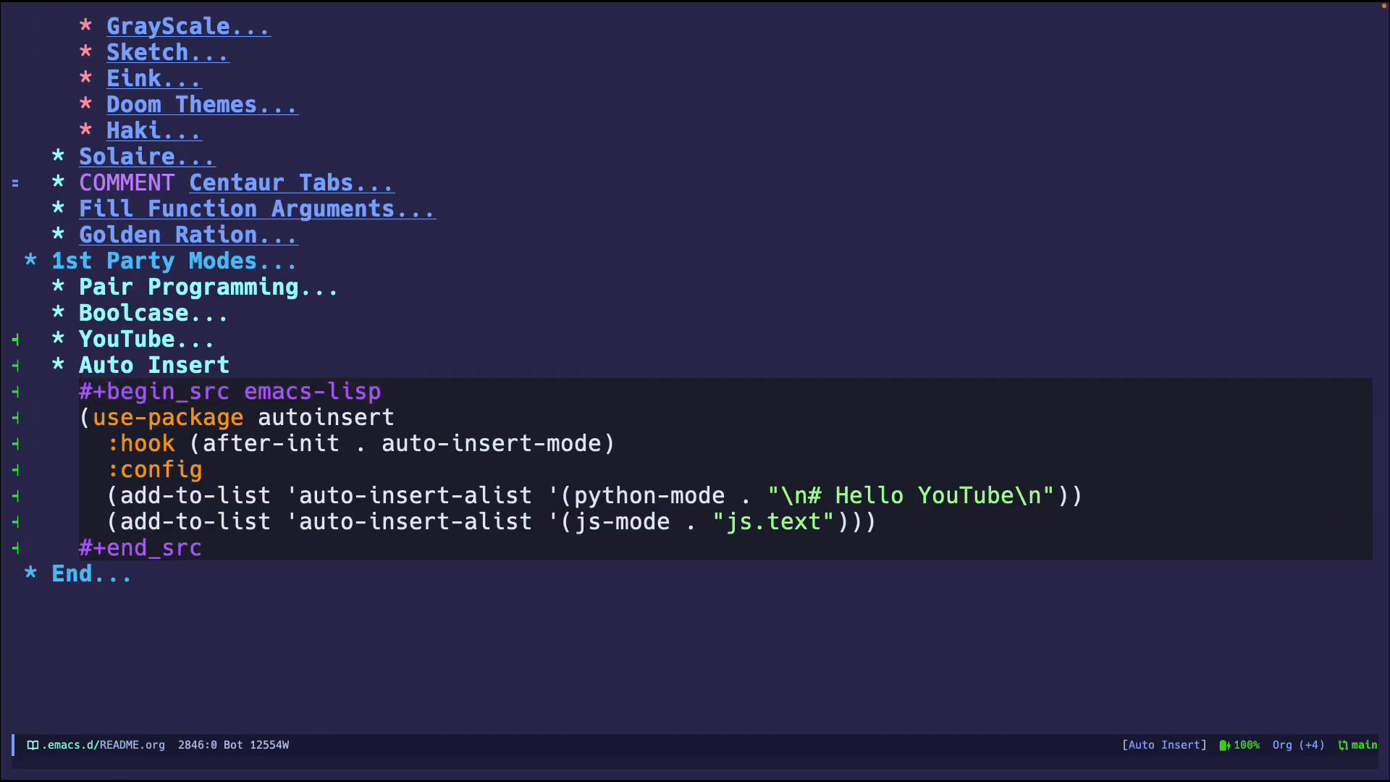
# Review the python-mode auto-insert entry in README.org, then start finding a file in ~/.emacs.d/.
pyautogui.click(262, 443)
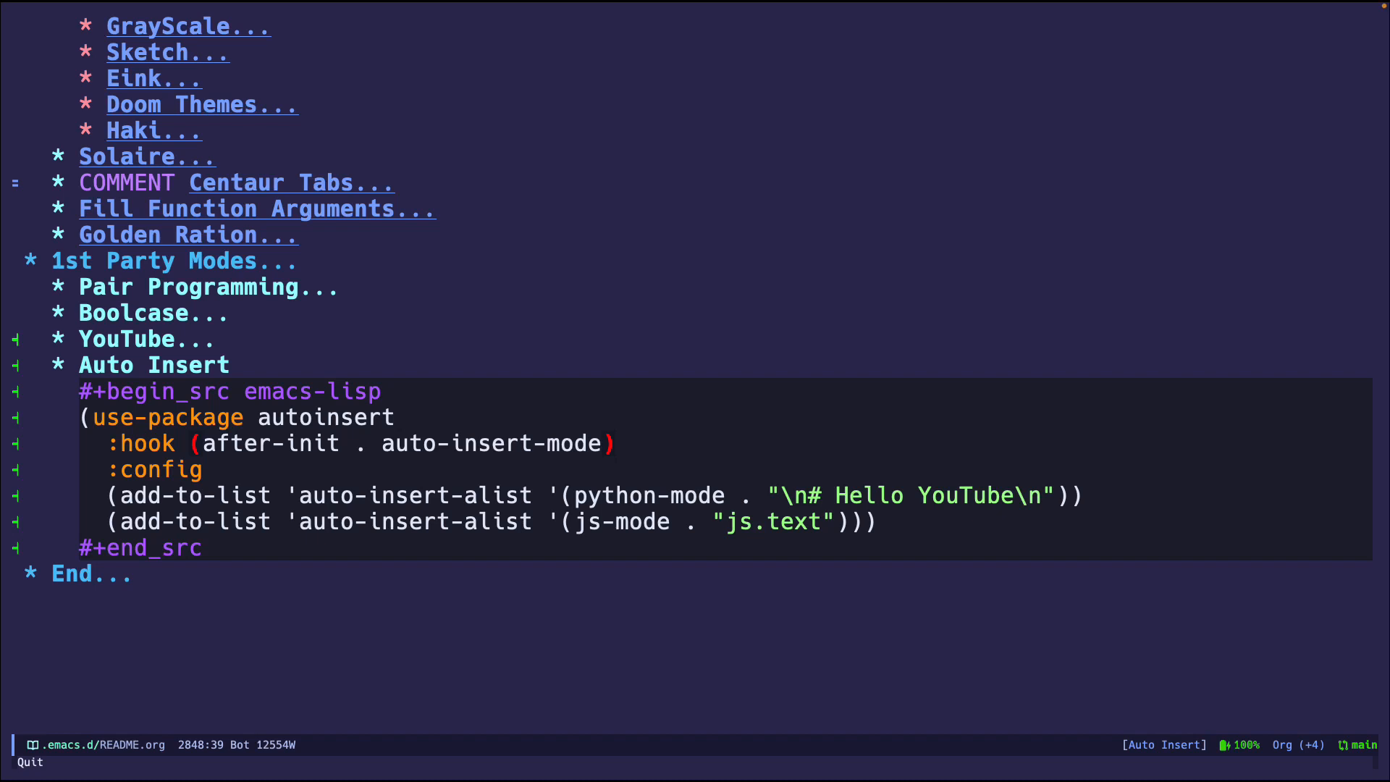
pyautogui.click(111, 495)
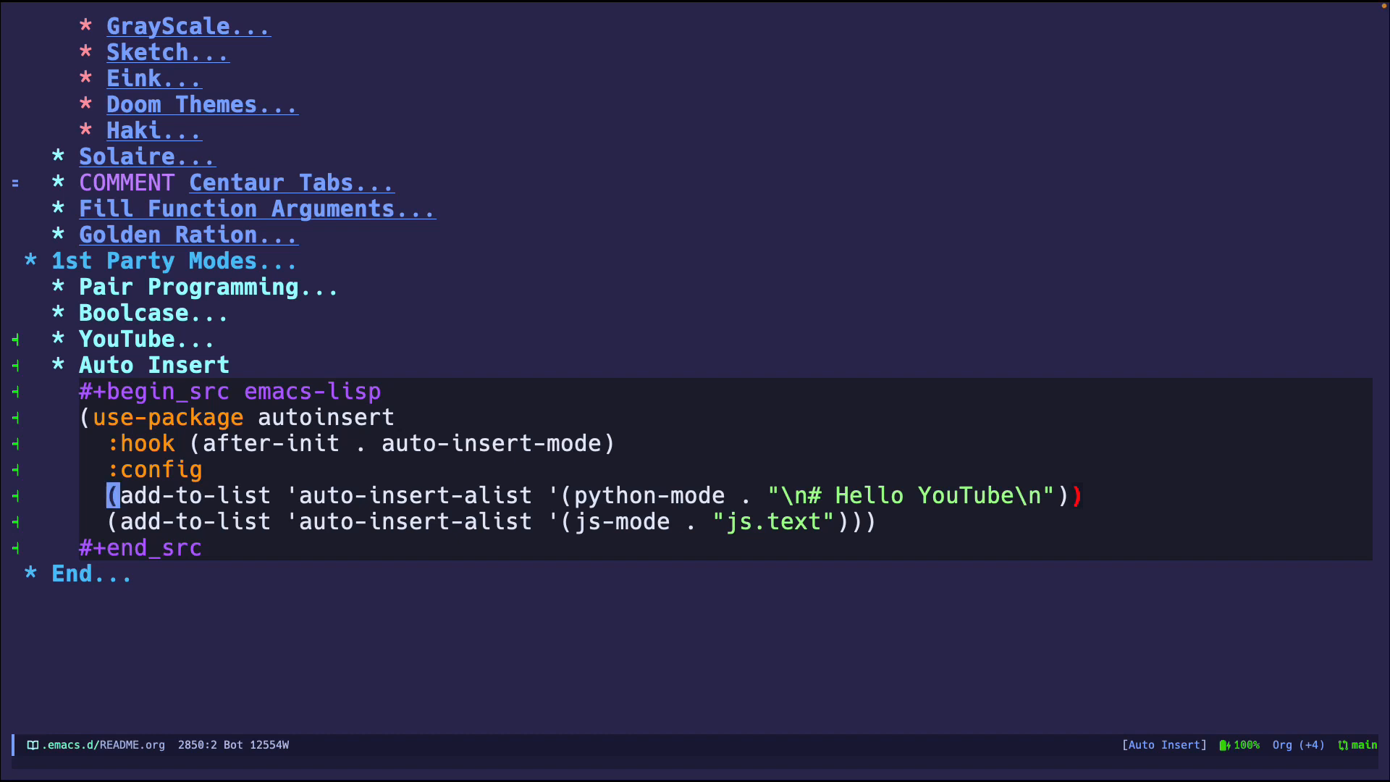
pyautogui.moveTo(809, 482)
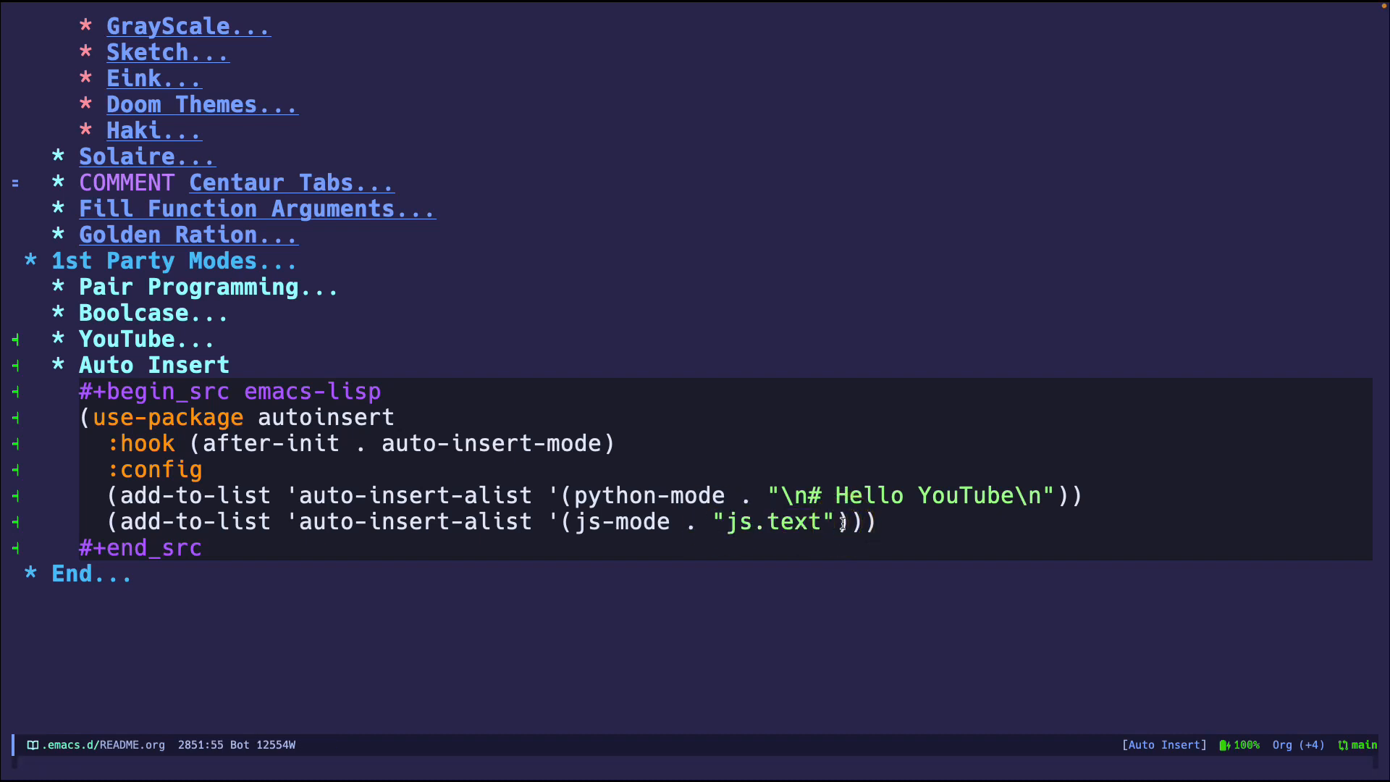
pyautogui.press('C-x C-f')
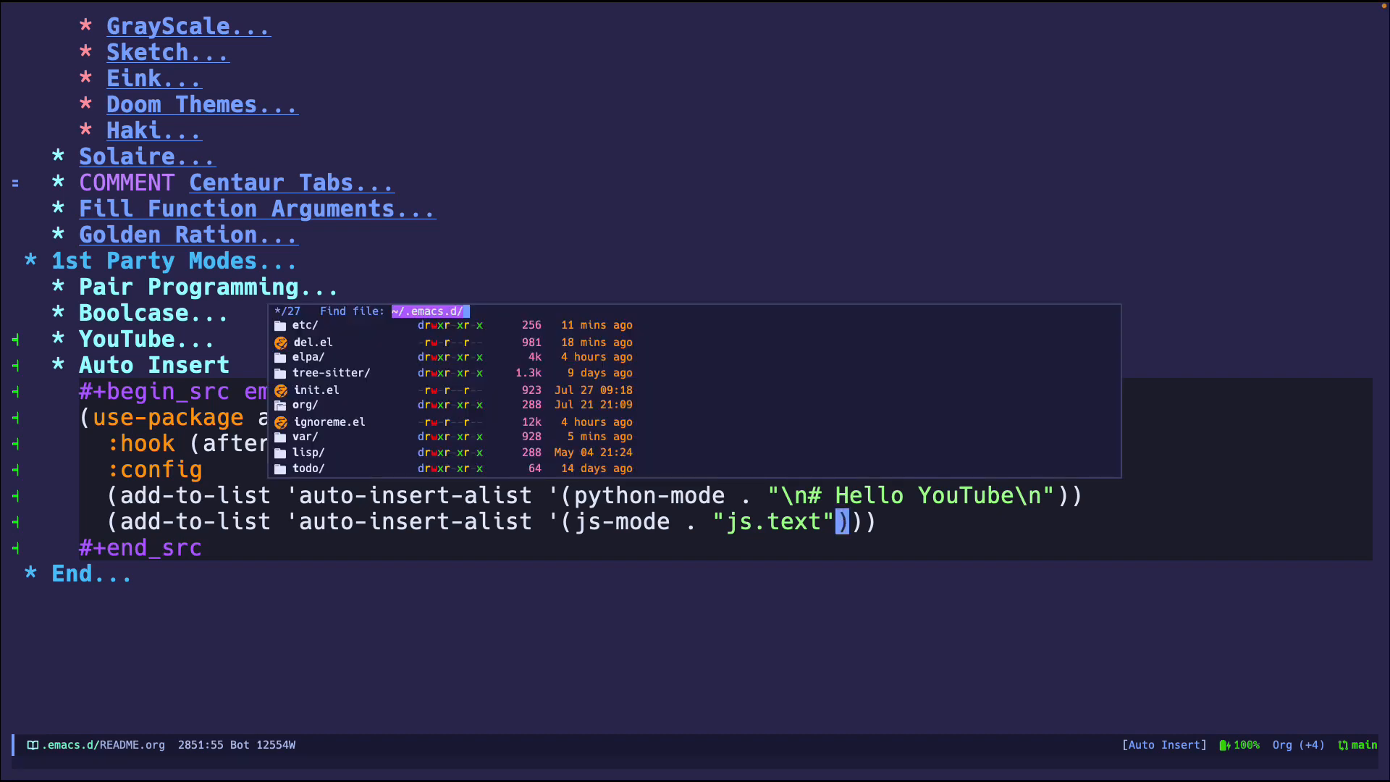
# Create youtube.el and accept the Emacs Lisp header auto-insertion.
pyautogui.write('y')
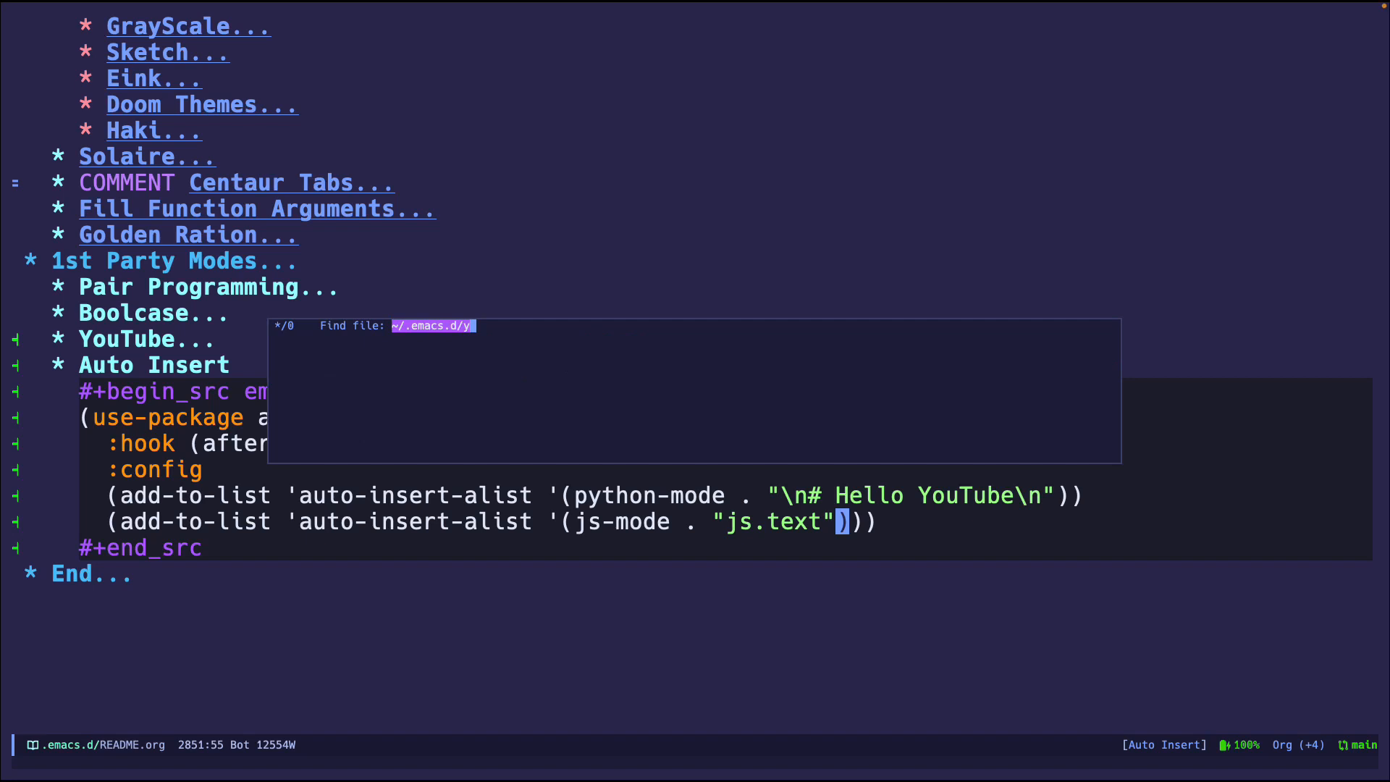
pyautogui.write('outube.el')
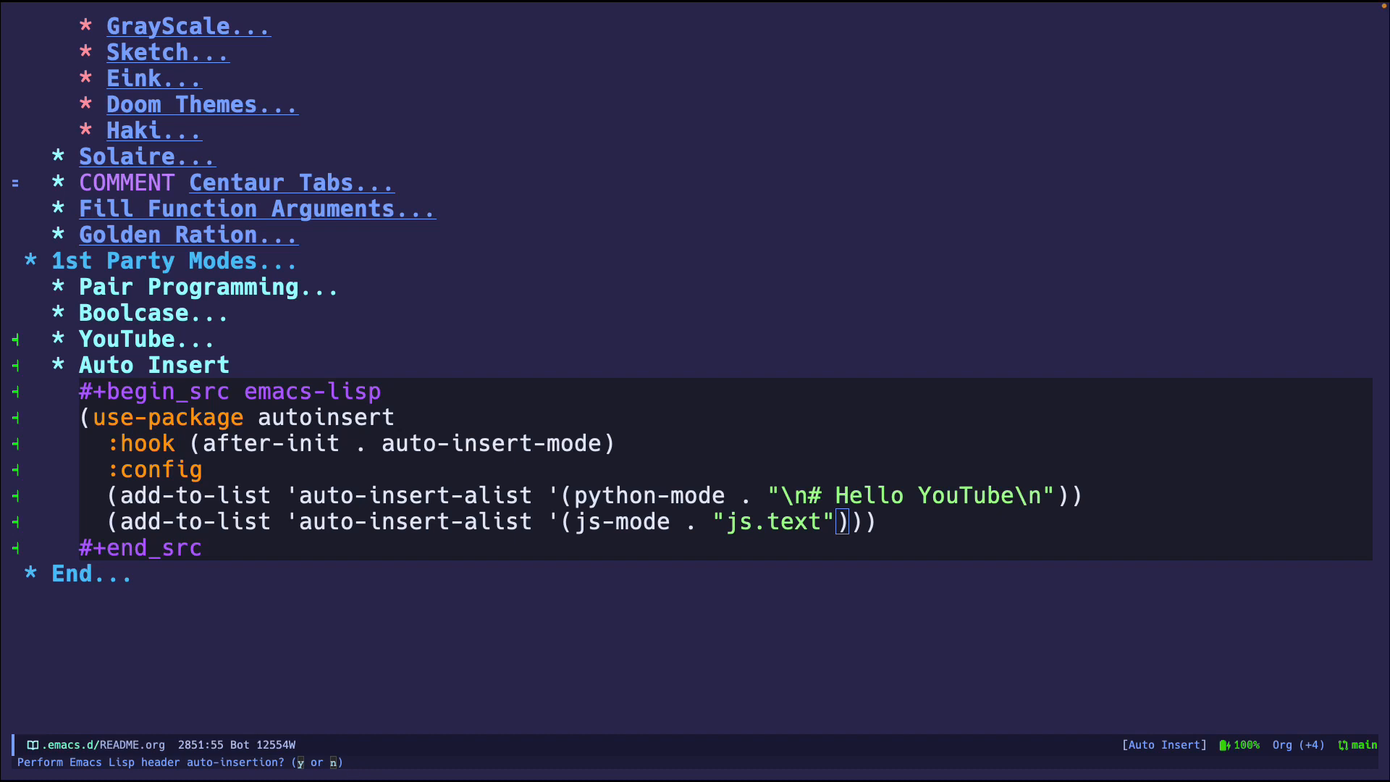
pyautogui.press('y')
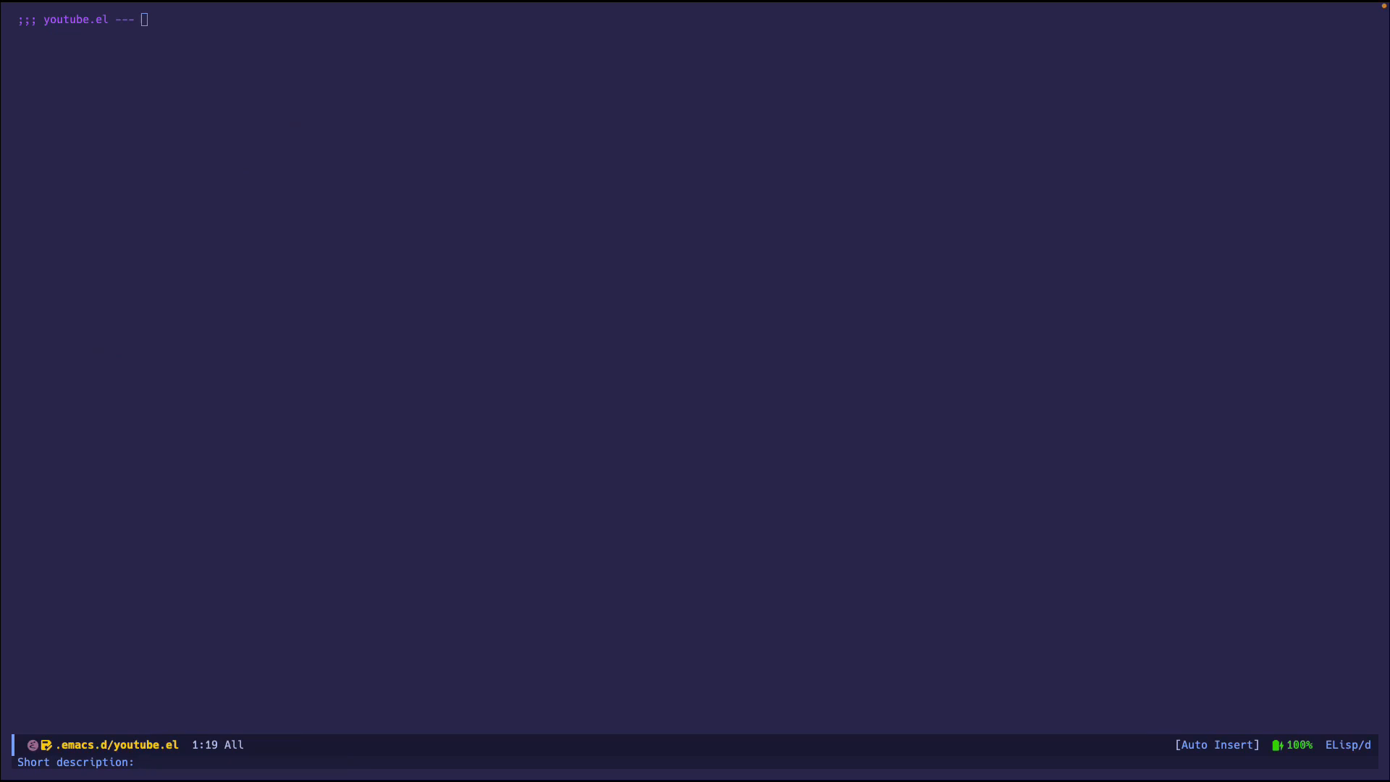
# Enter description 'A demo for youtube.el' and keywords docs, mail, c, i18n, then review the header.
pyautogui.write('A demo')
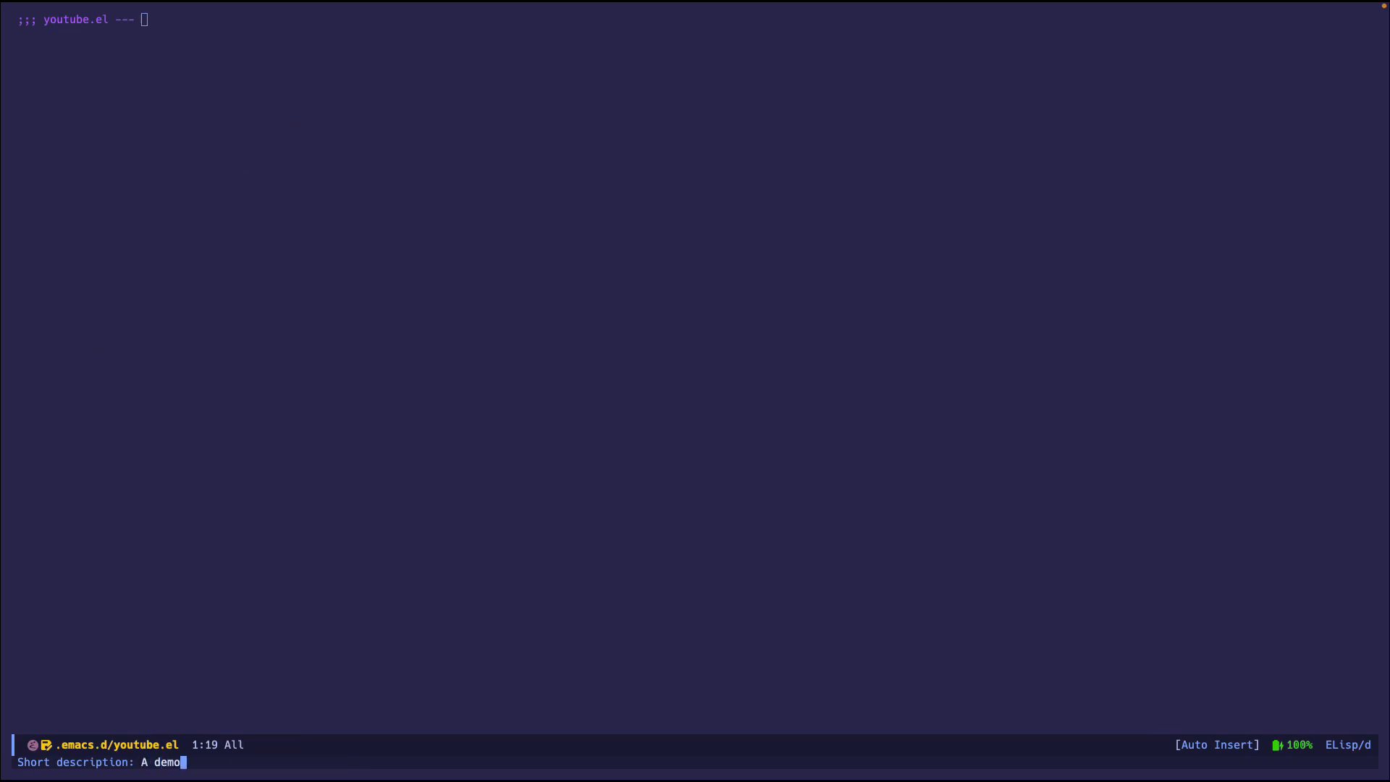
pyautogui.write('for youtube.el')
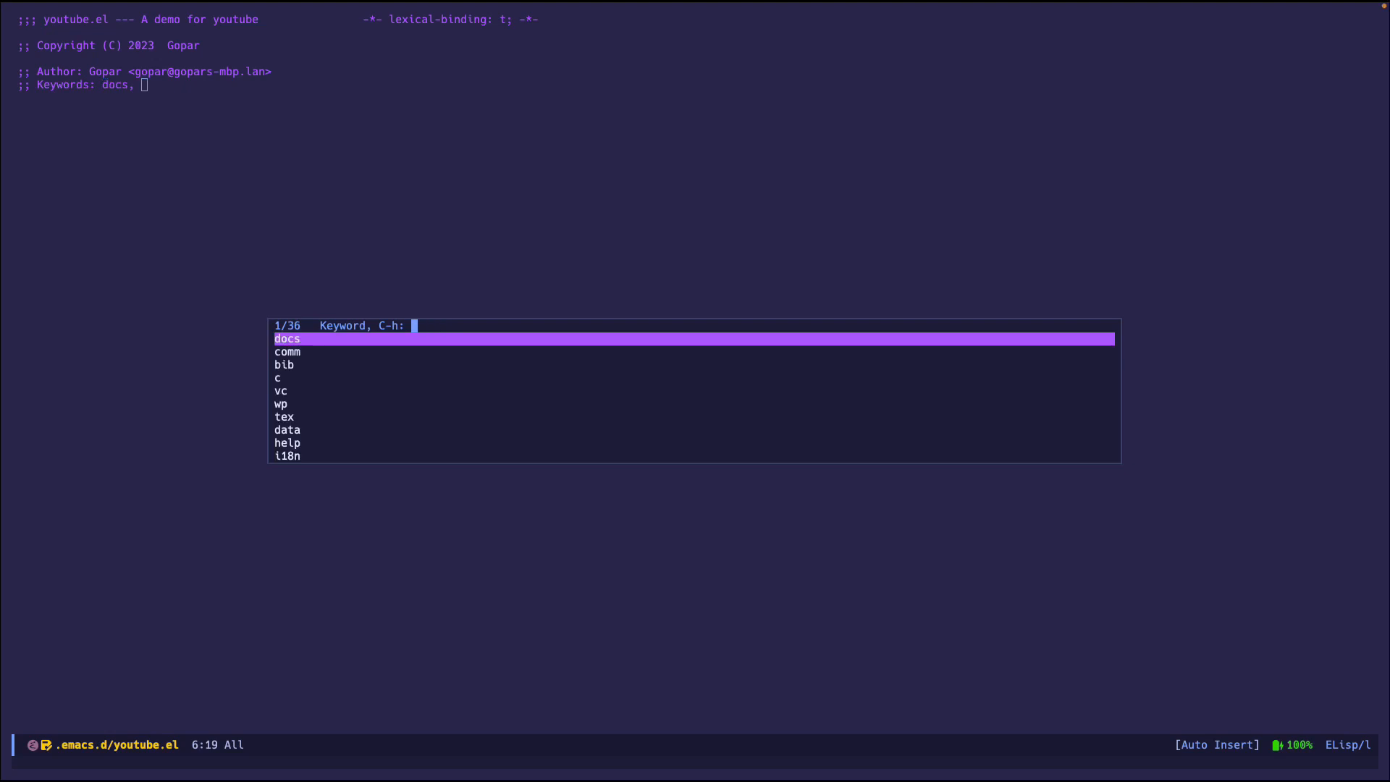
pyautogui.write('mail, c,')
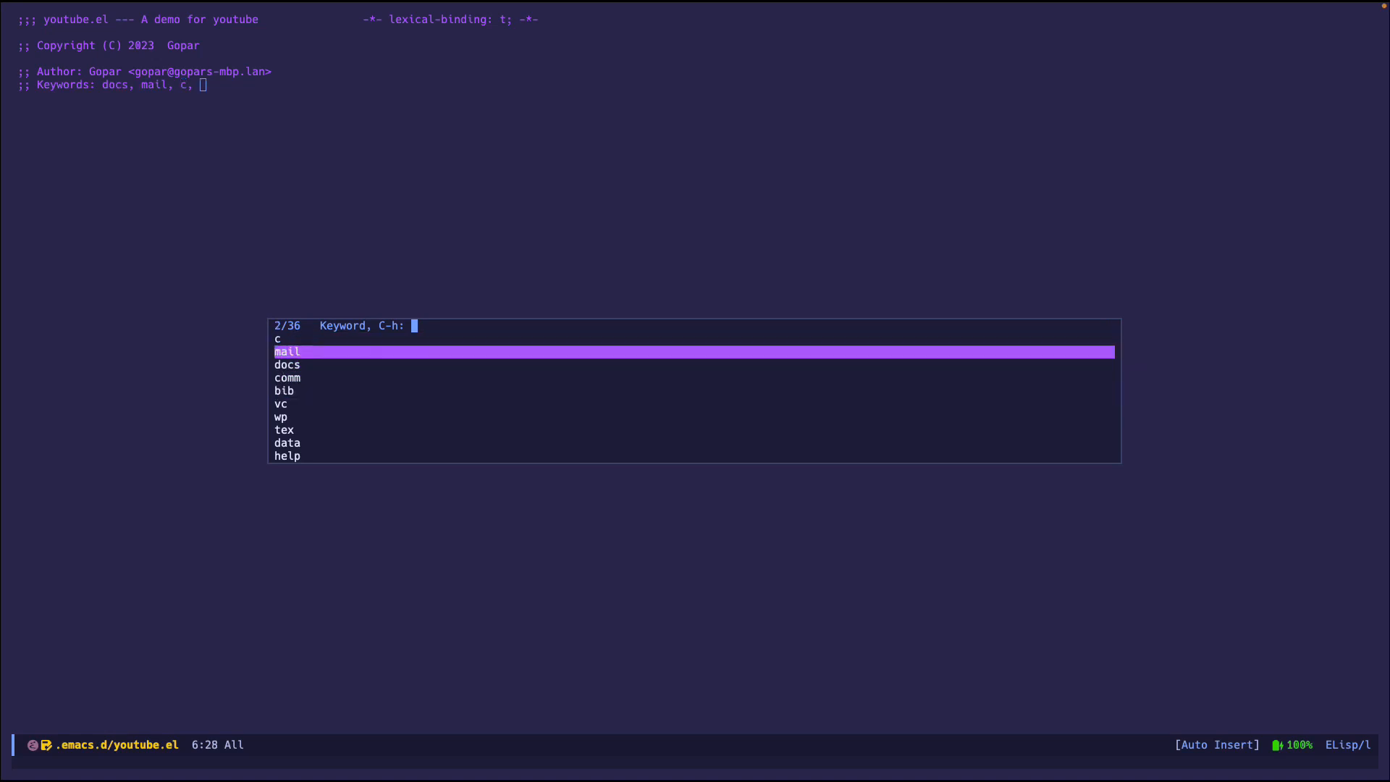
pyautogui.write('i18n')
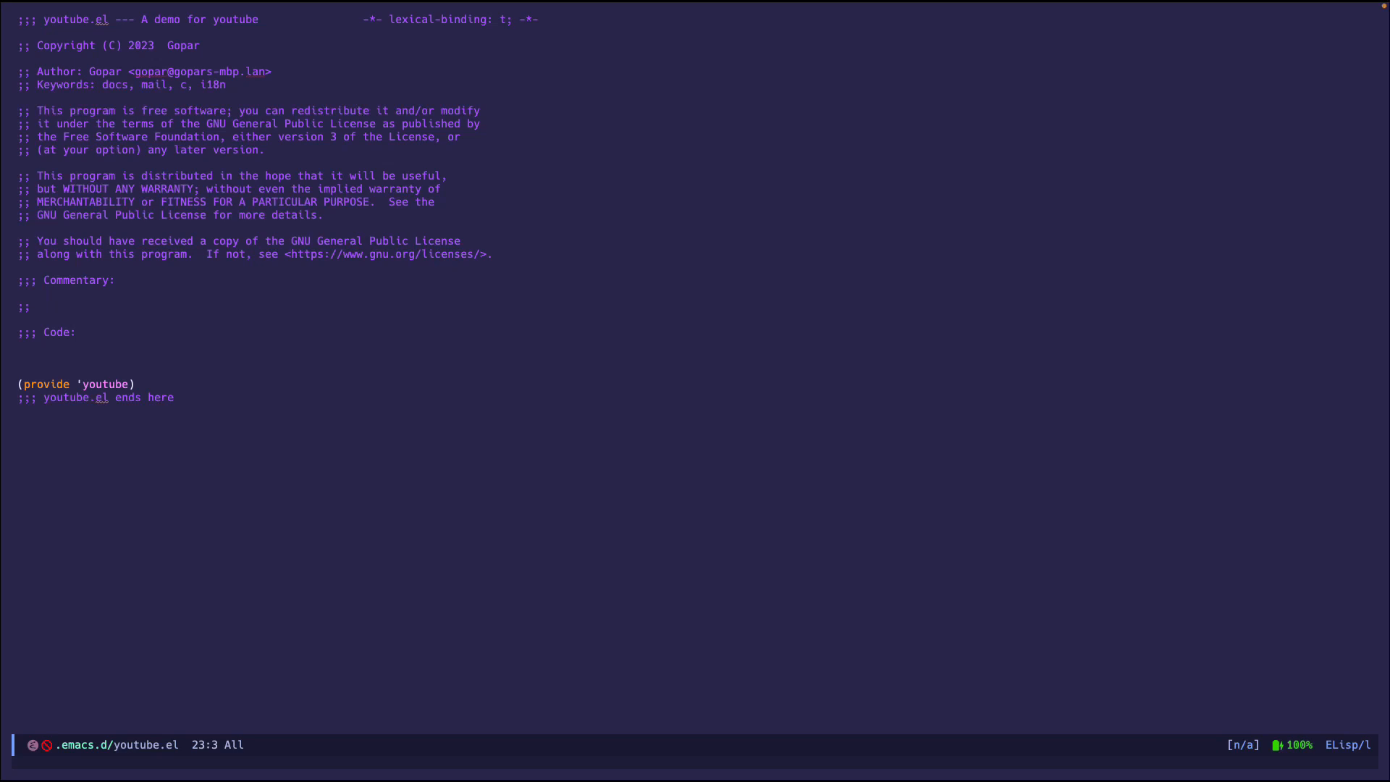
pyautogui.press('C-x h')
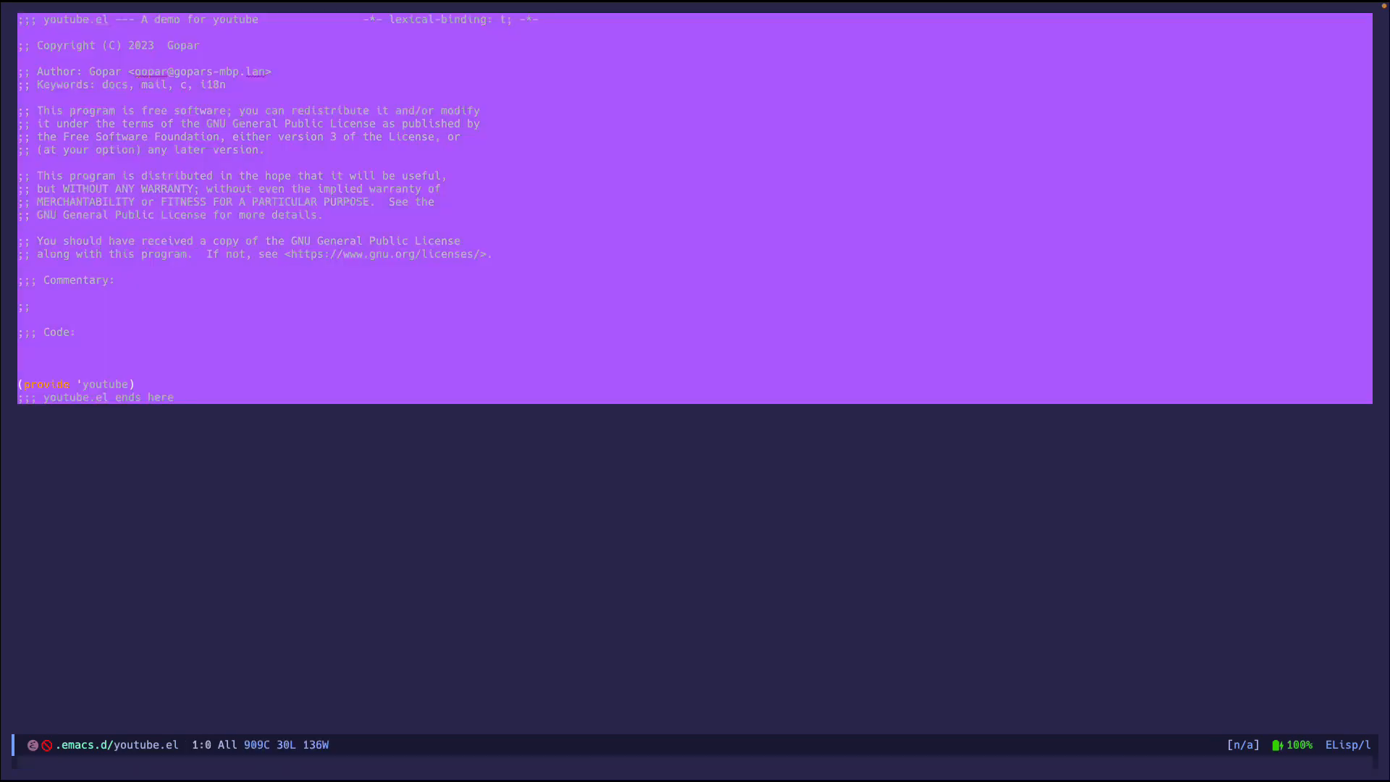
pyautogui.press('C-End')
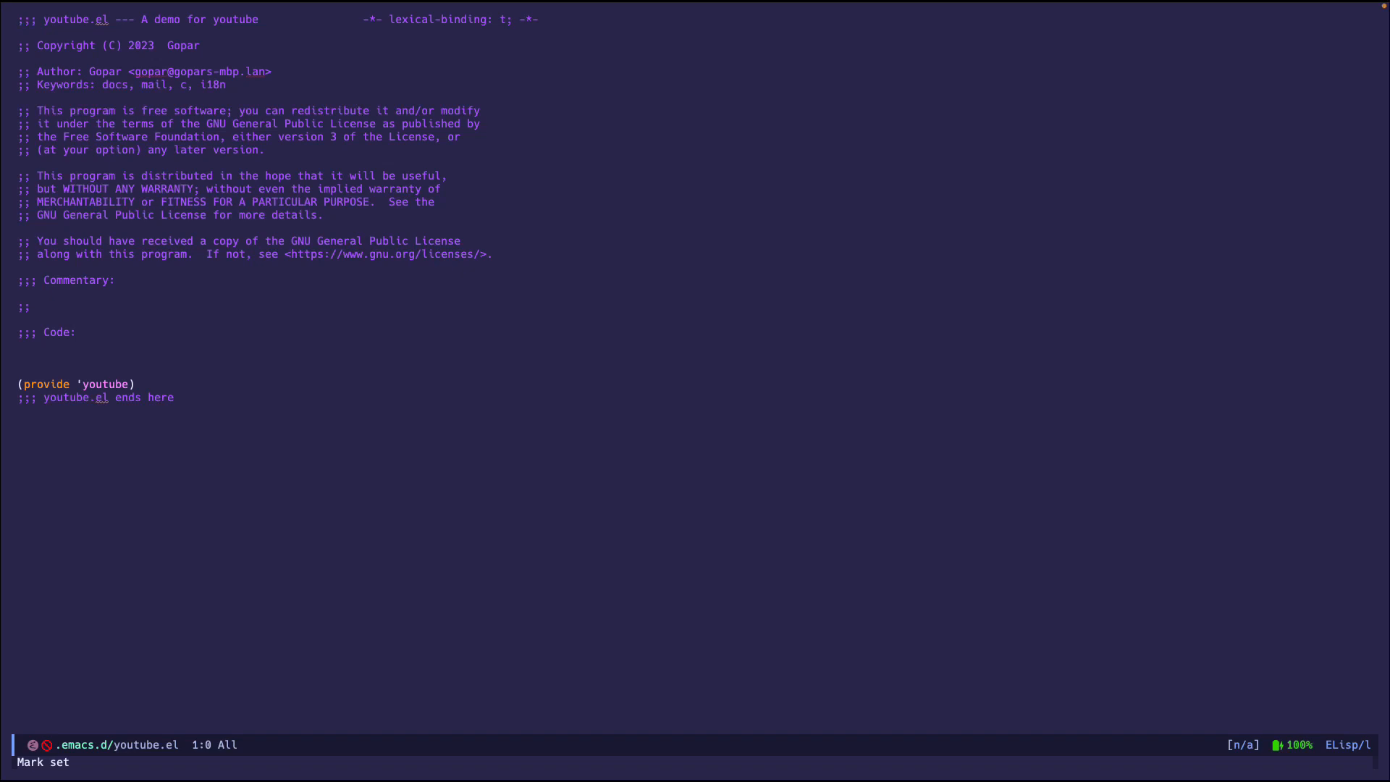
pyautogui.press('C-x C-f')
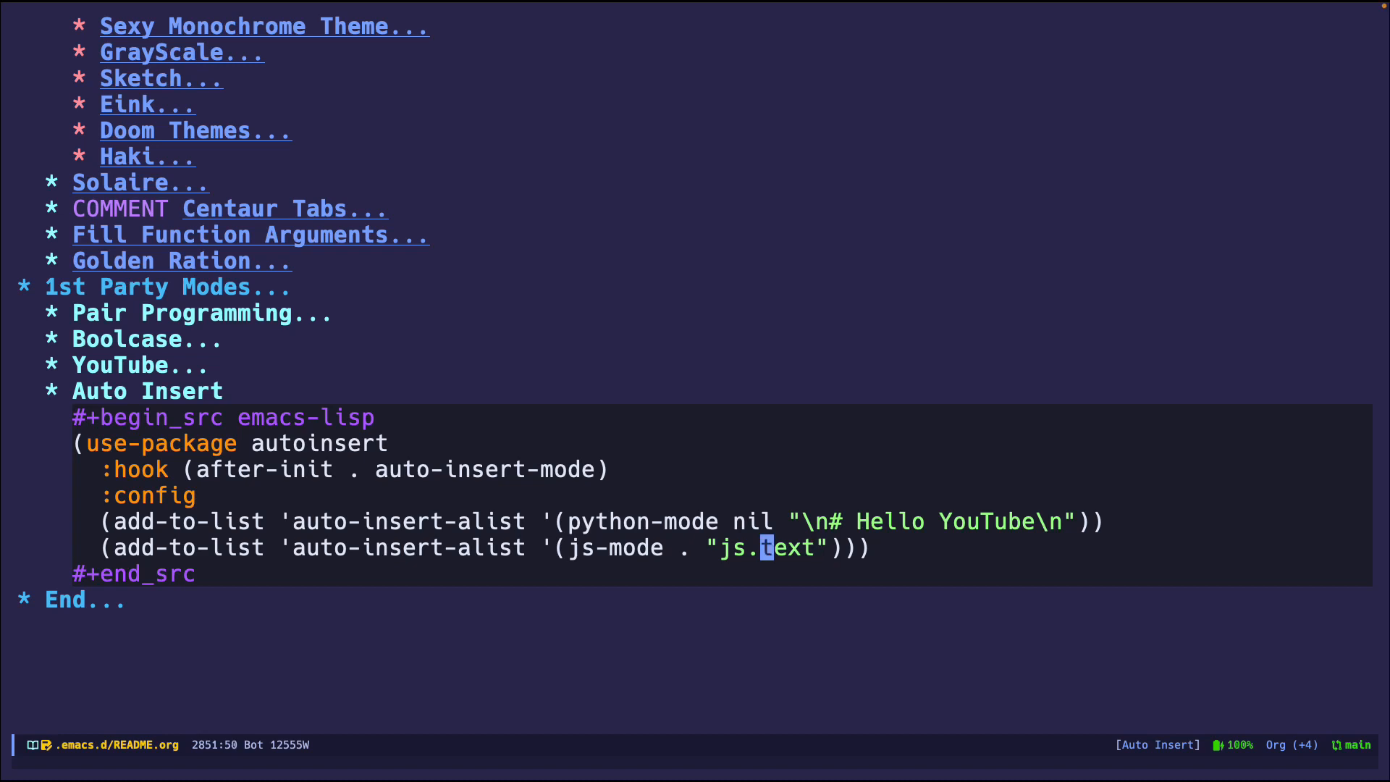
# Start finding a file in ~/.emacs.d/ after setting the python-mode entry to nil.
pyautogui.press('C-x C-f')
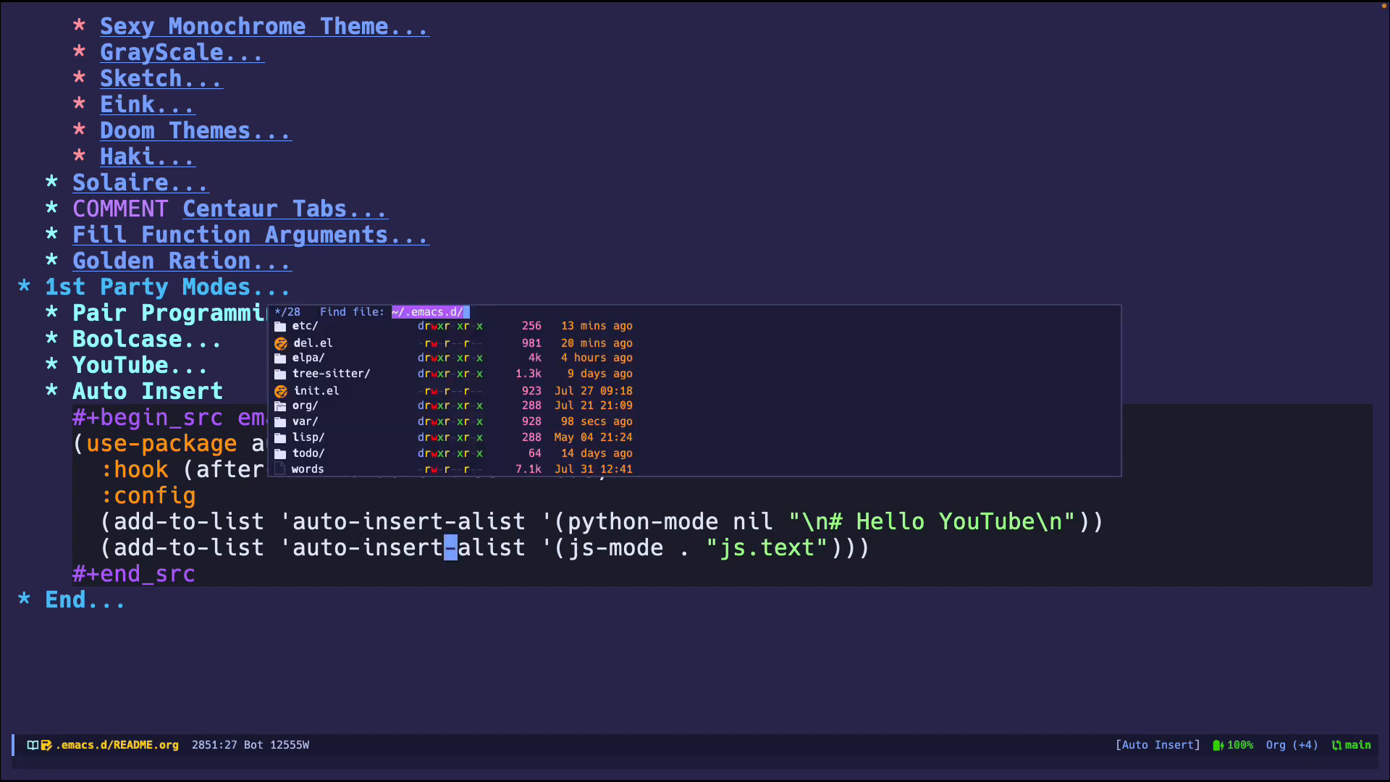
# Open js.text from ~/.emacs.d/etc/auto-insert/.
pyautogui.write('etc/auto-insert/del.')
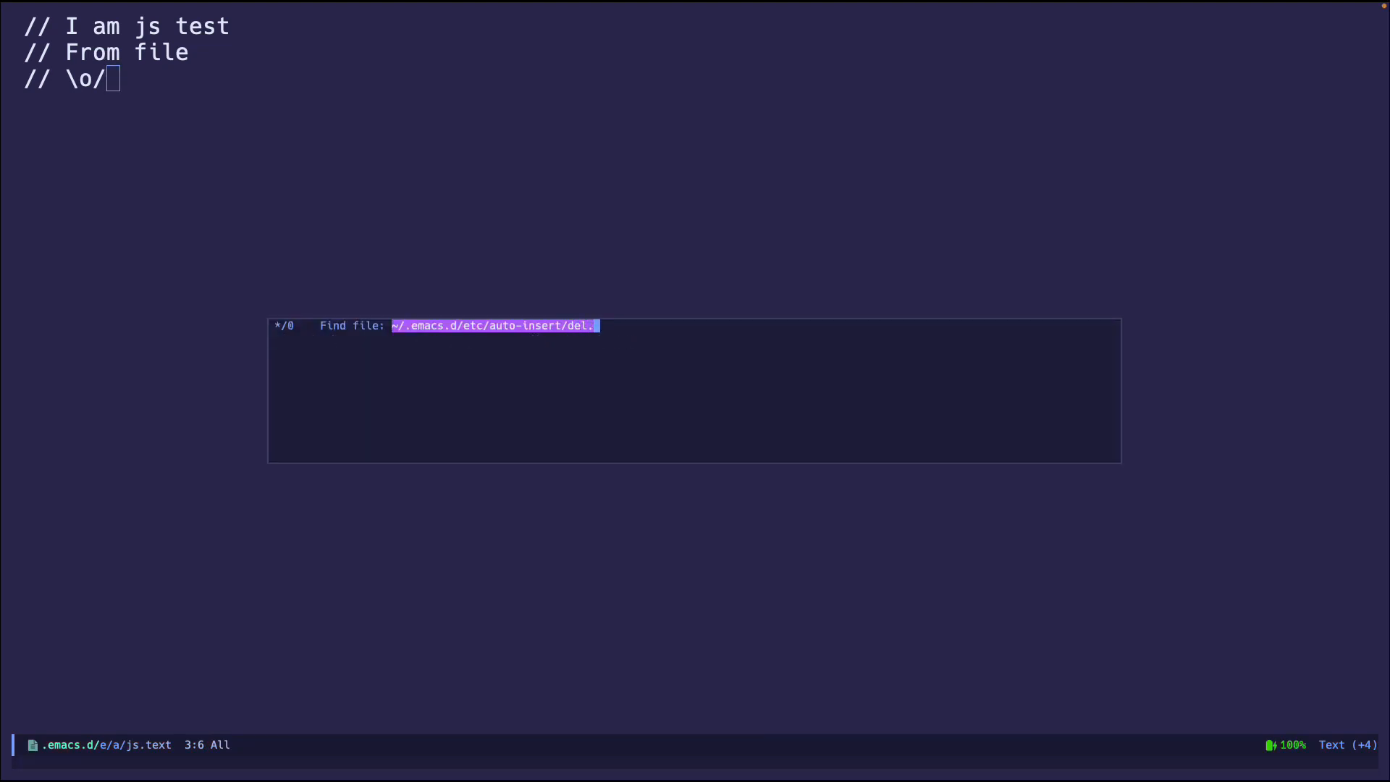
pyautogui.press('Return')
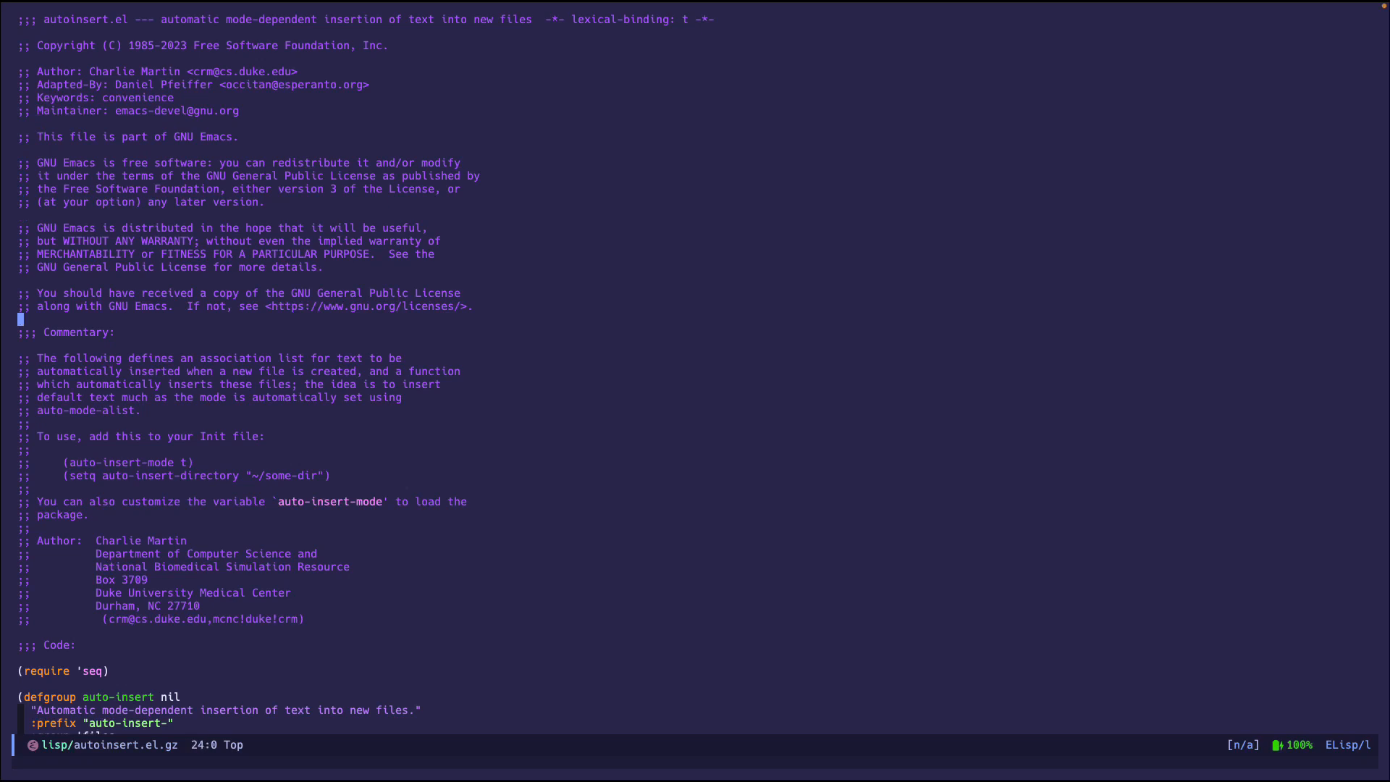
# Search autoinsert.el for defcustom to reach auto-insert-alist and auto-insert-directory.
pyautogui.write('defcusto')
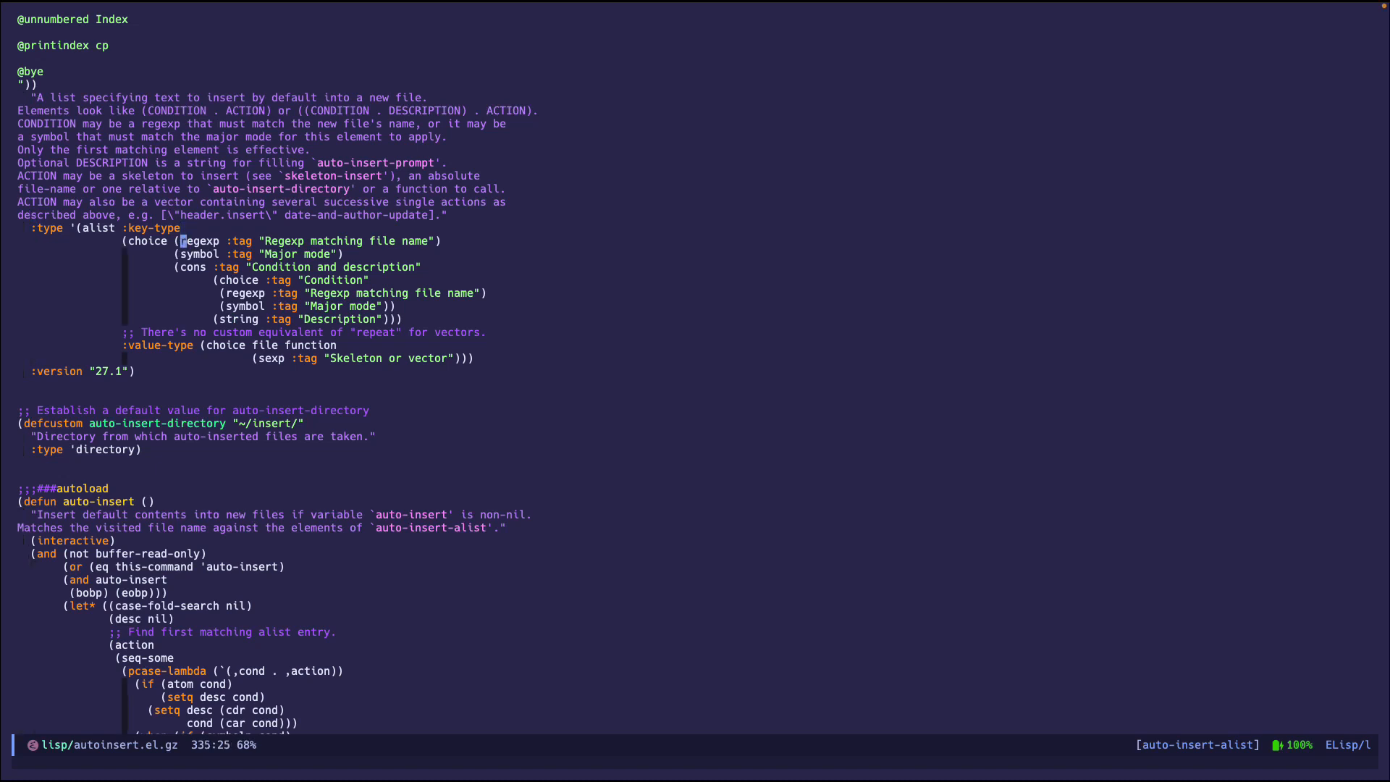
# Scroll autoinsert.el to the (defun auto-insert ()) definition.
pyautogui.click(183, 422)
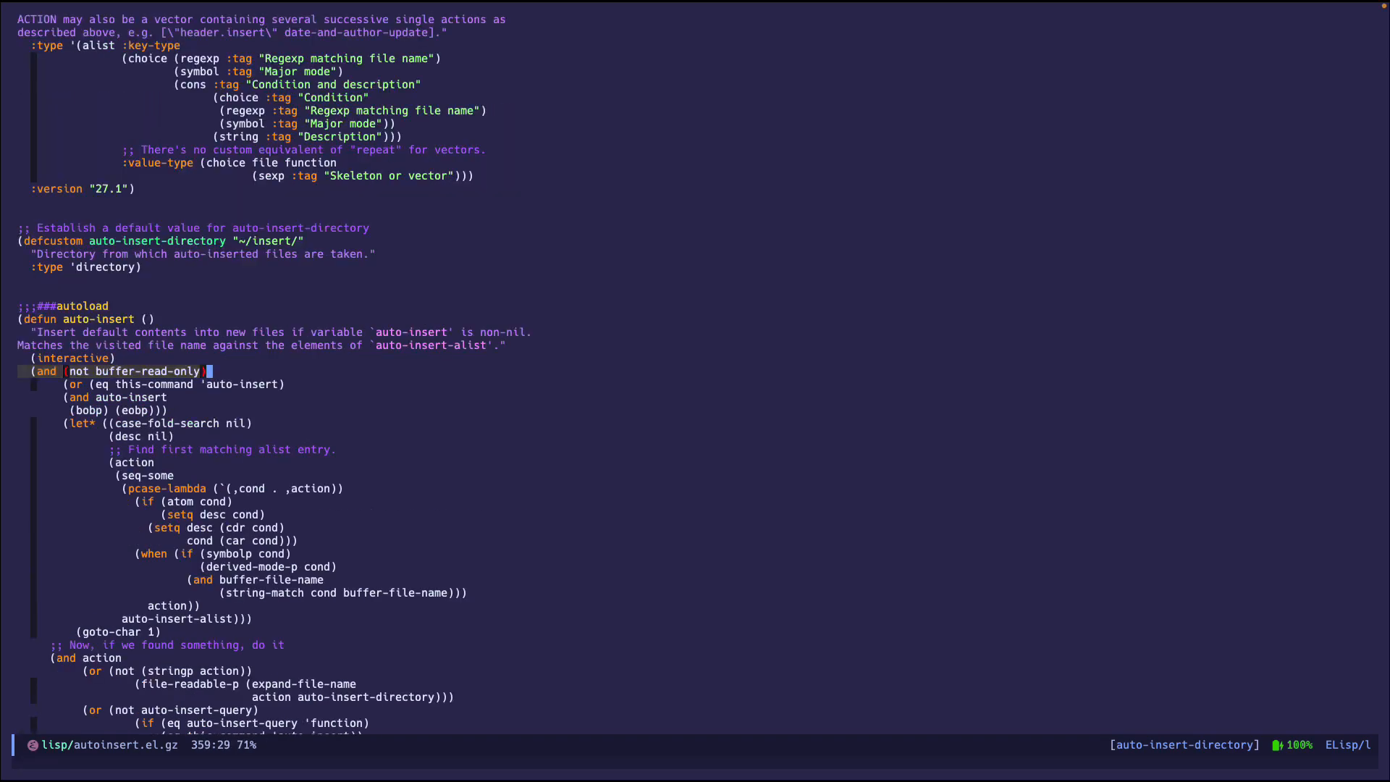
pyautogui.scroll(-3)
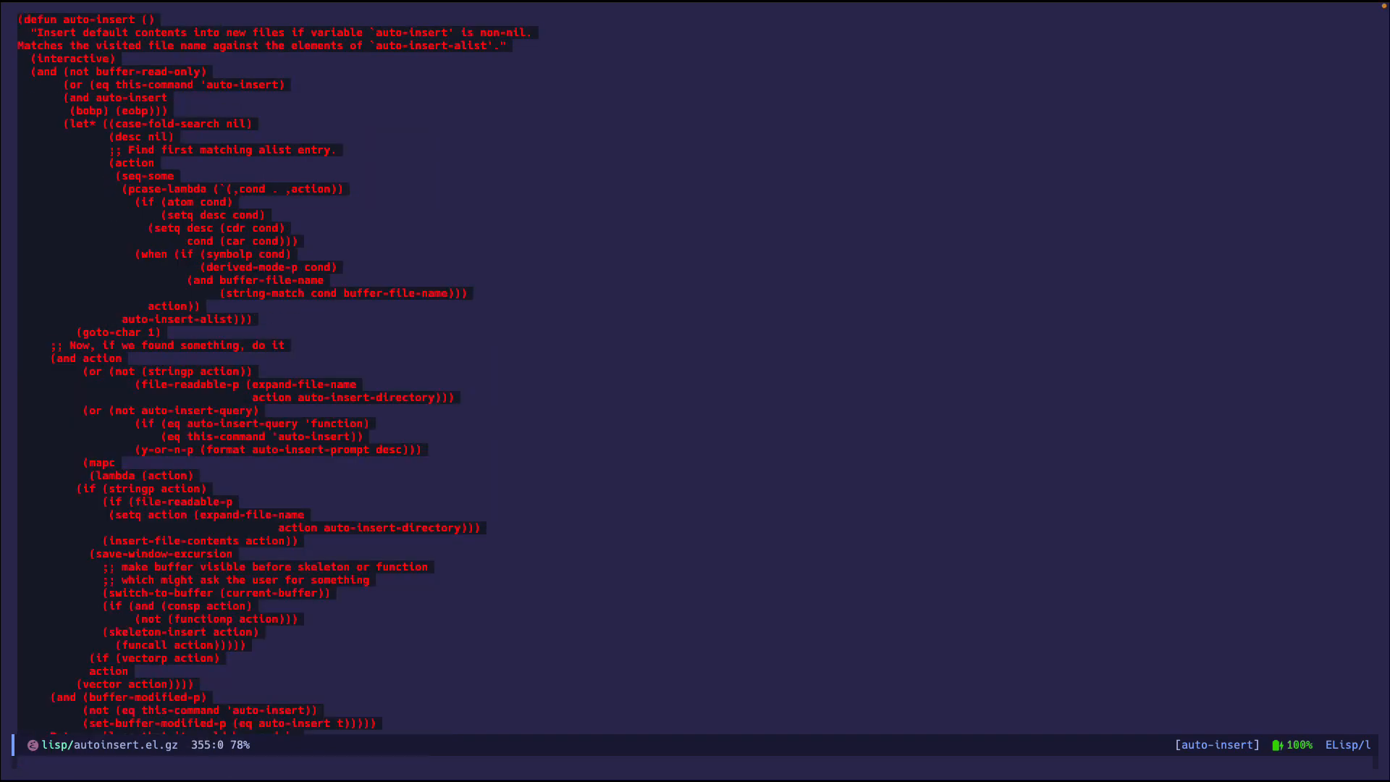
pyautogui.scroll(3)
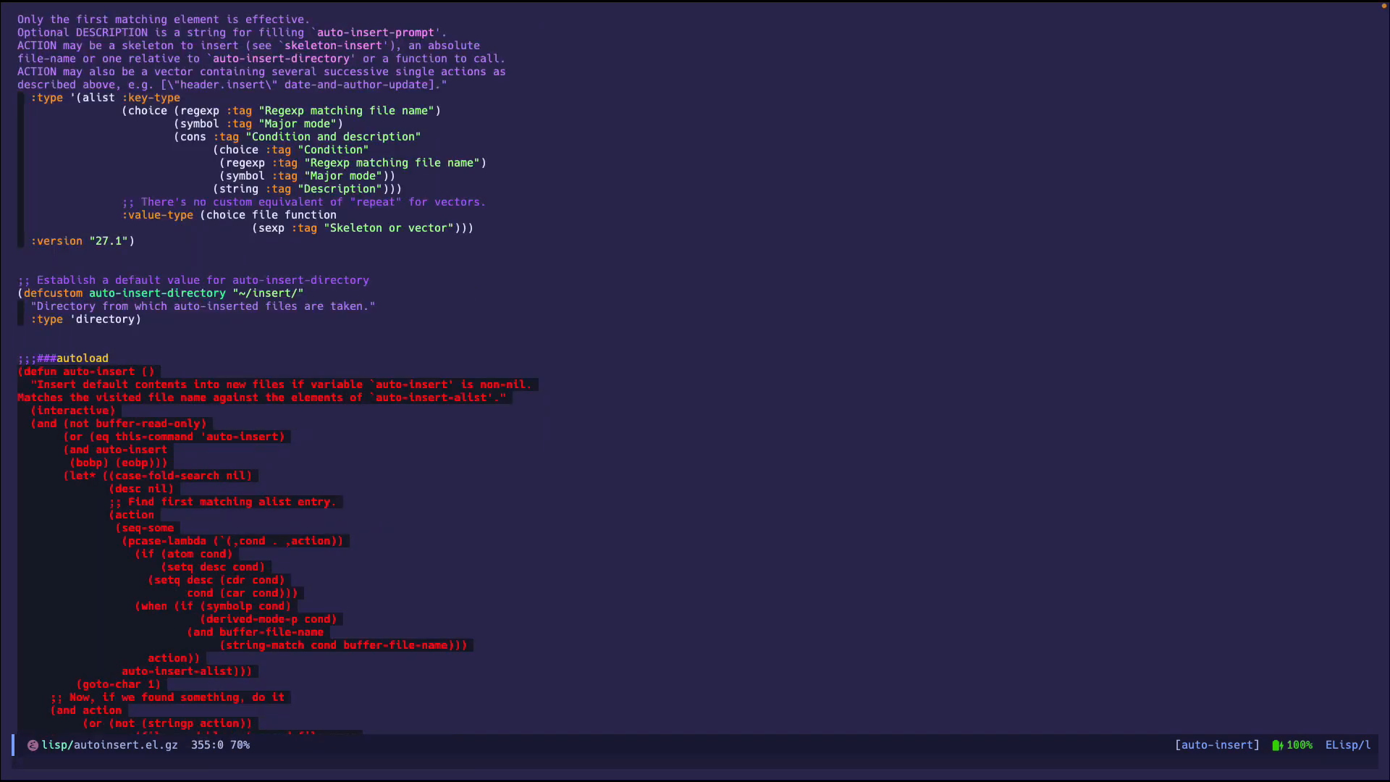